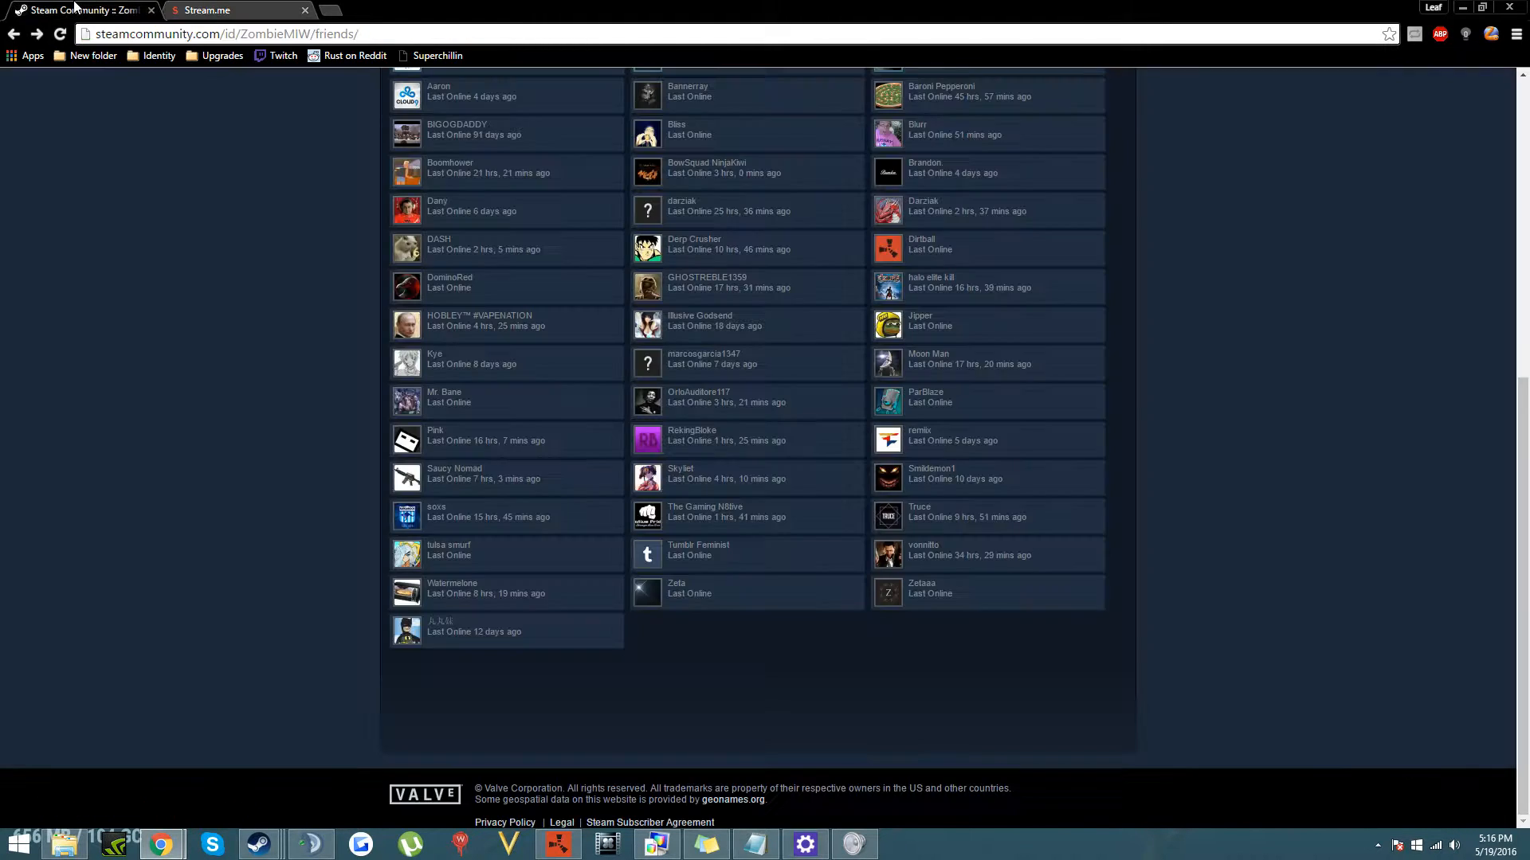
mouse_move(781, 679)
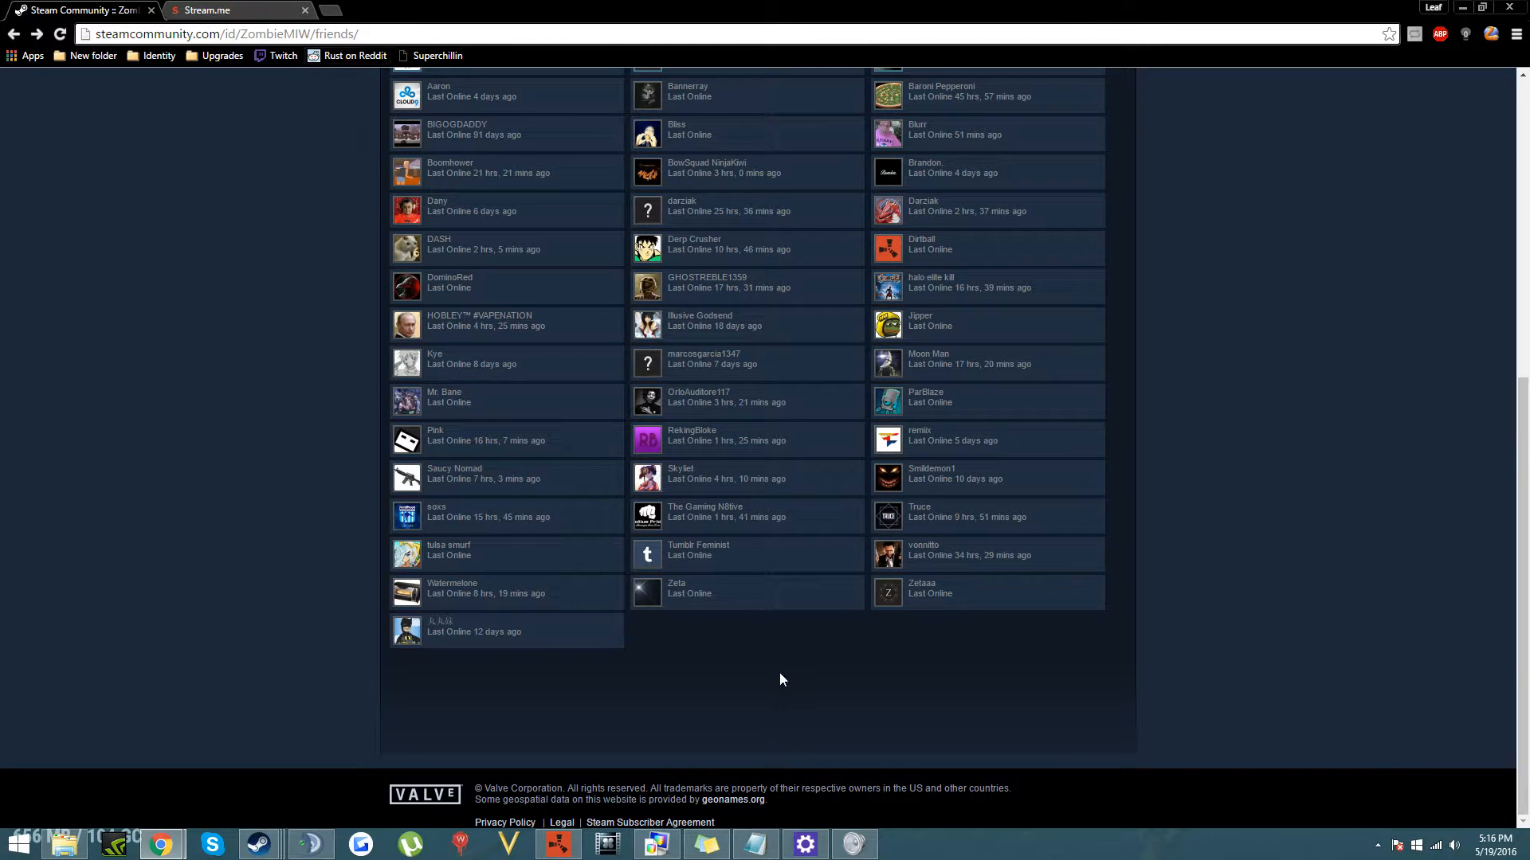
Switch from ZombieMIW's friend list to the keemstar streaming now video on Stream.me.
scroll(up, 3)
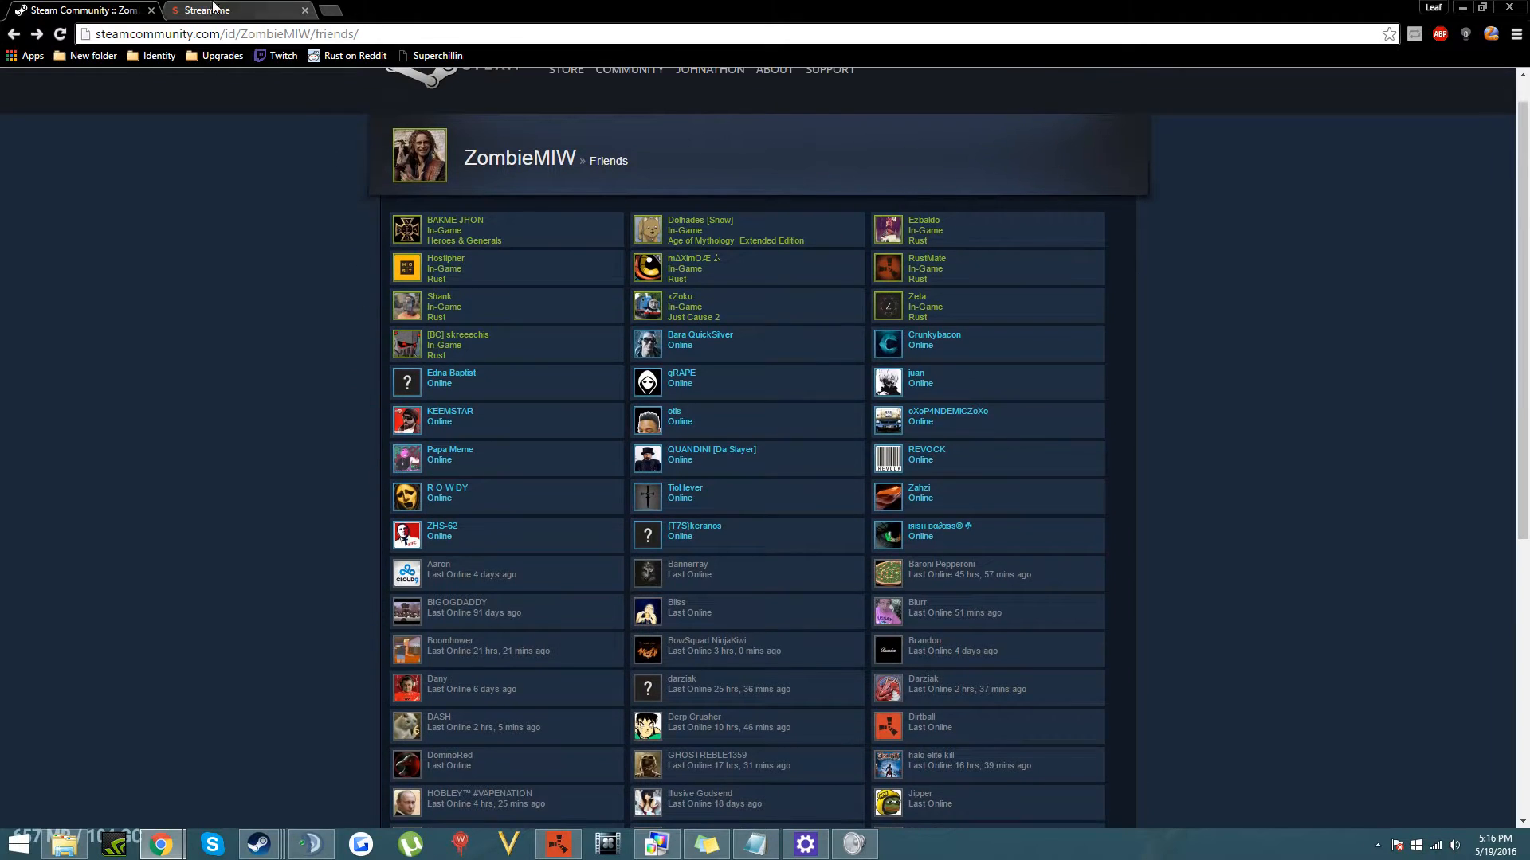
click(205, 9)
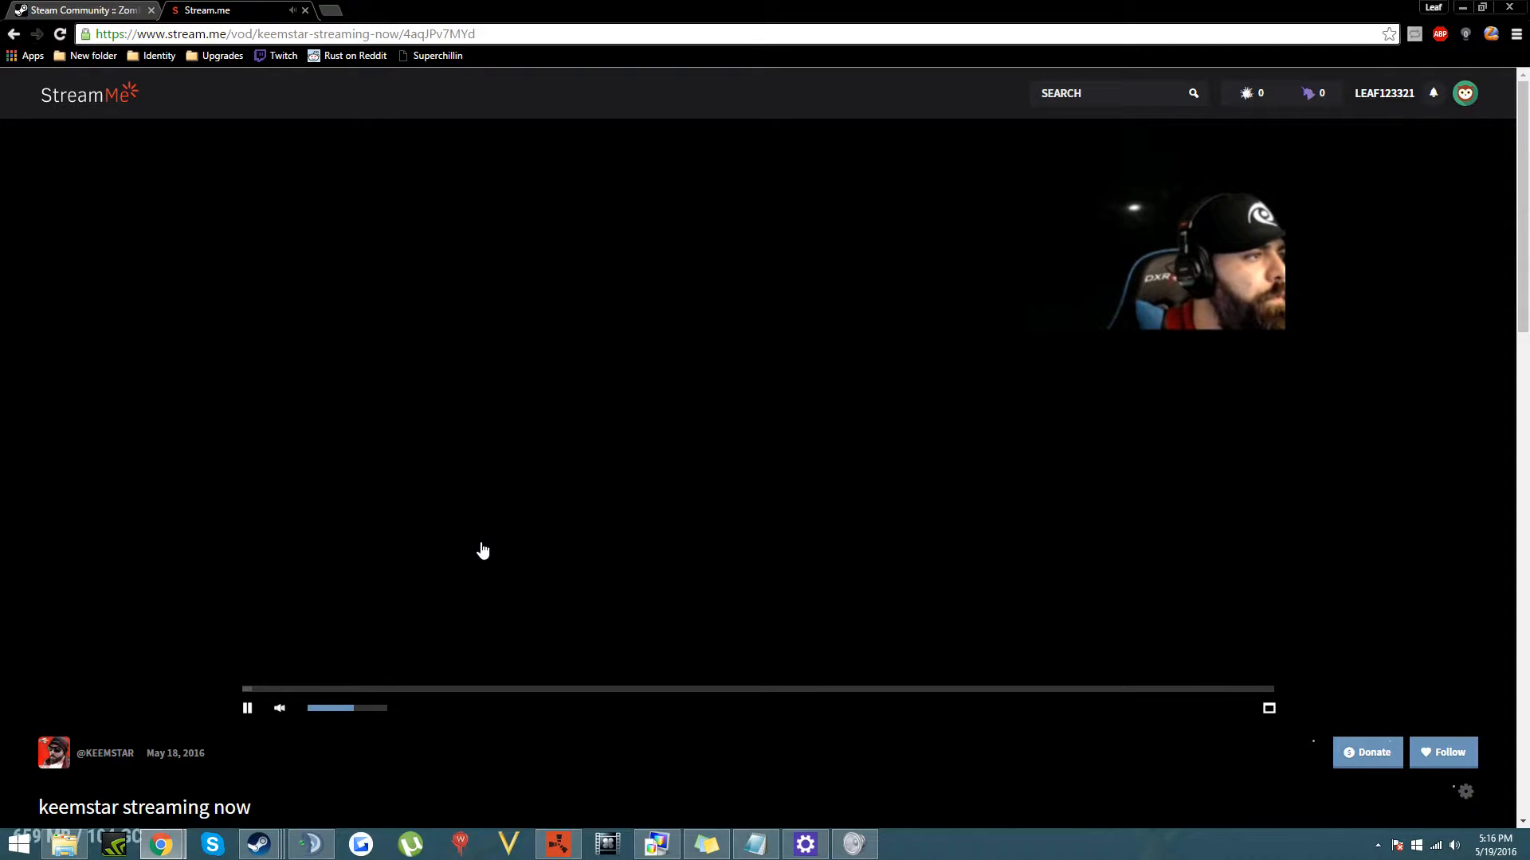
mouse_move(1023, 519)
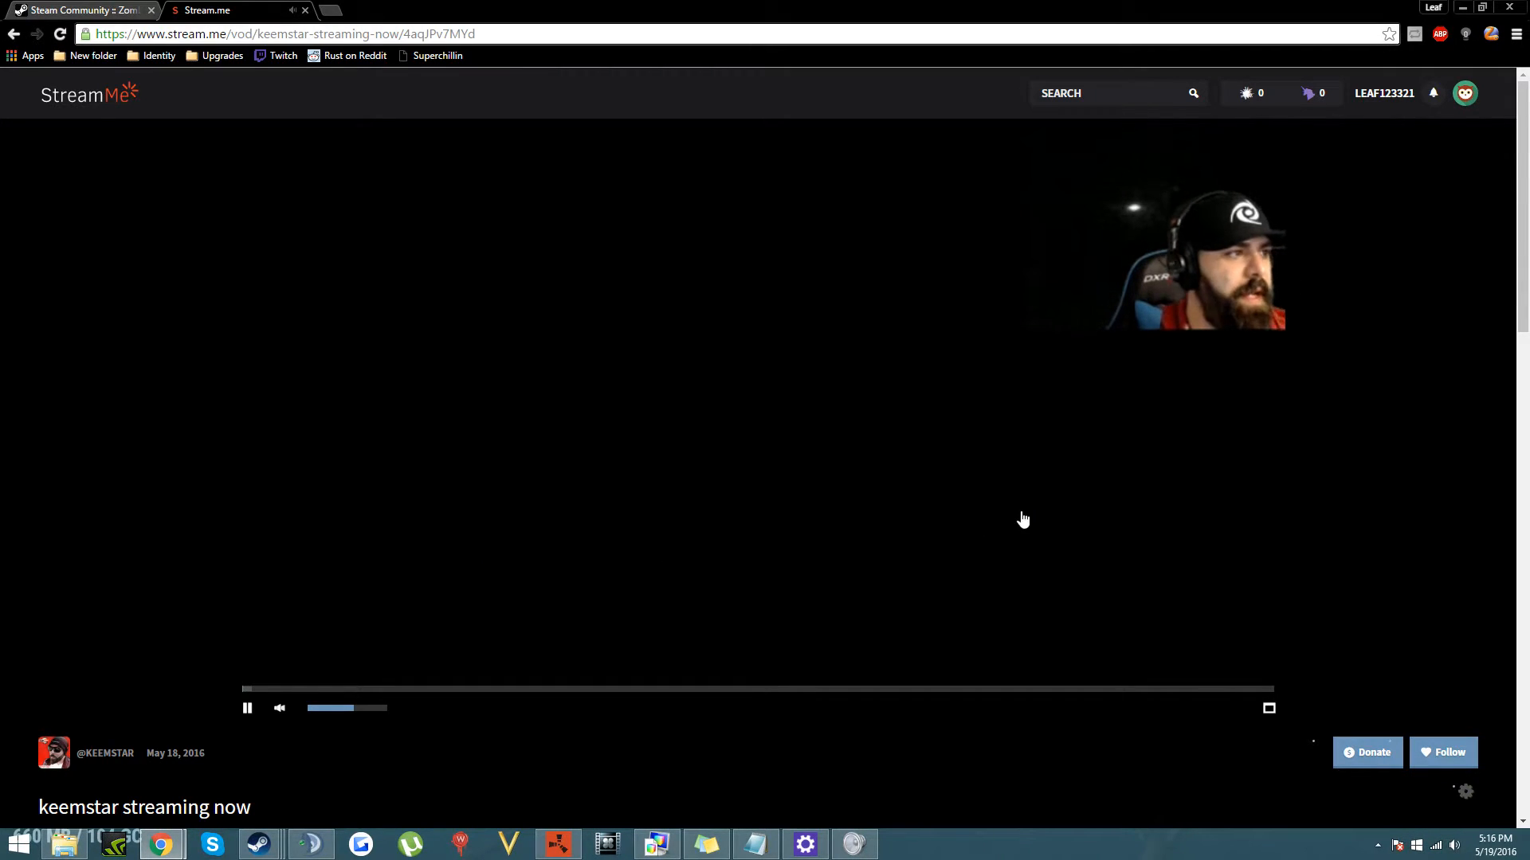
click(78, 10)
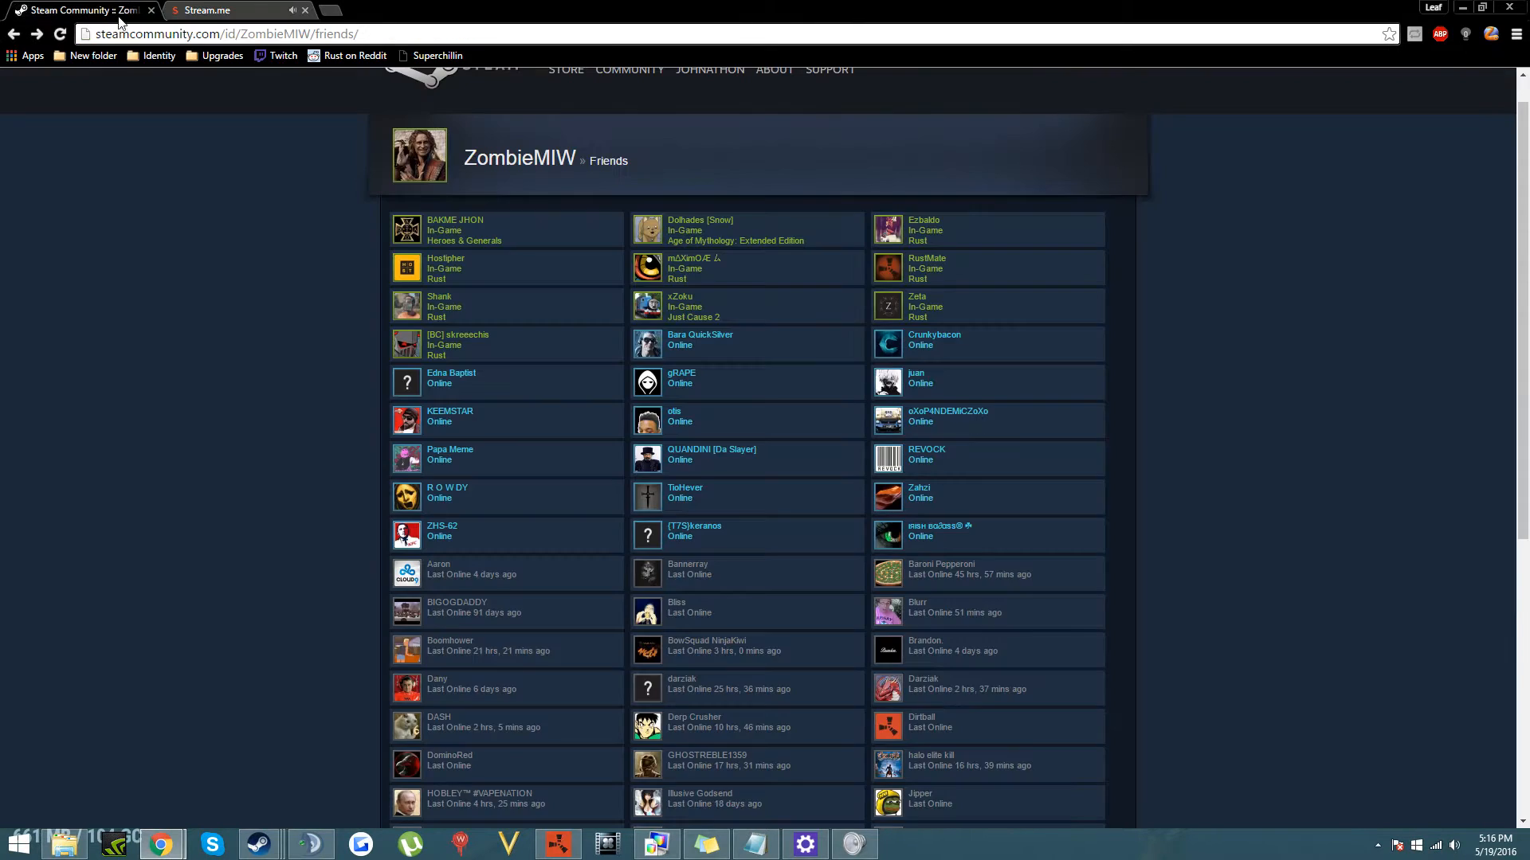
scroll(down, 3)
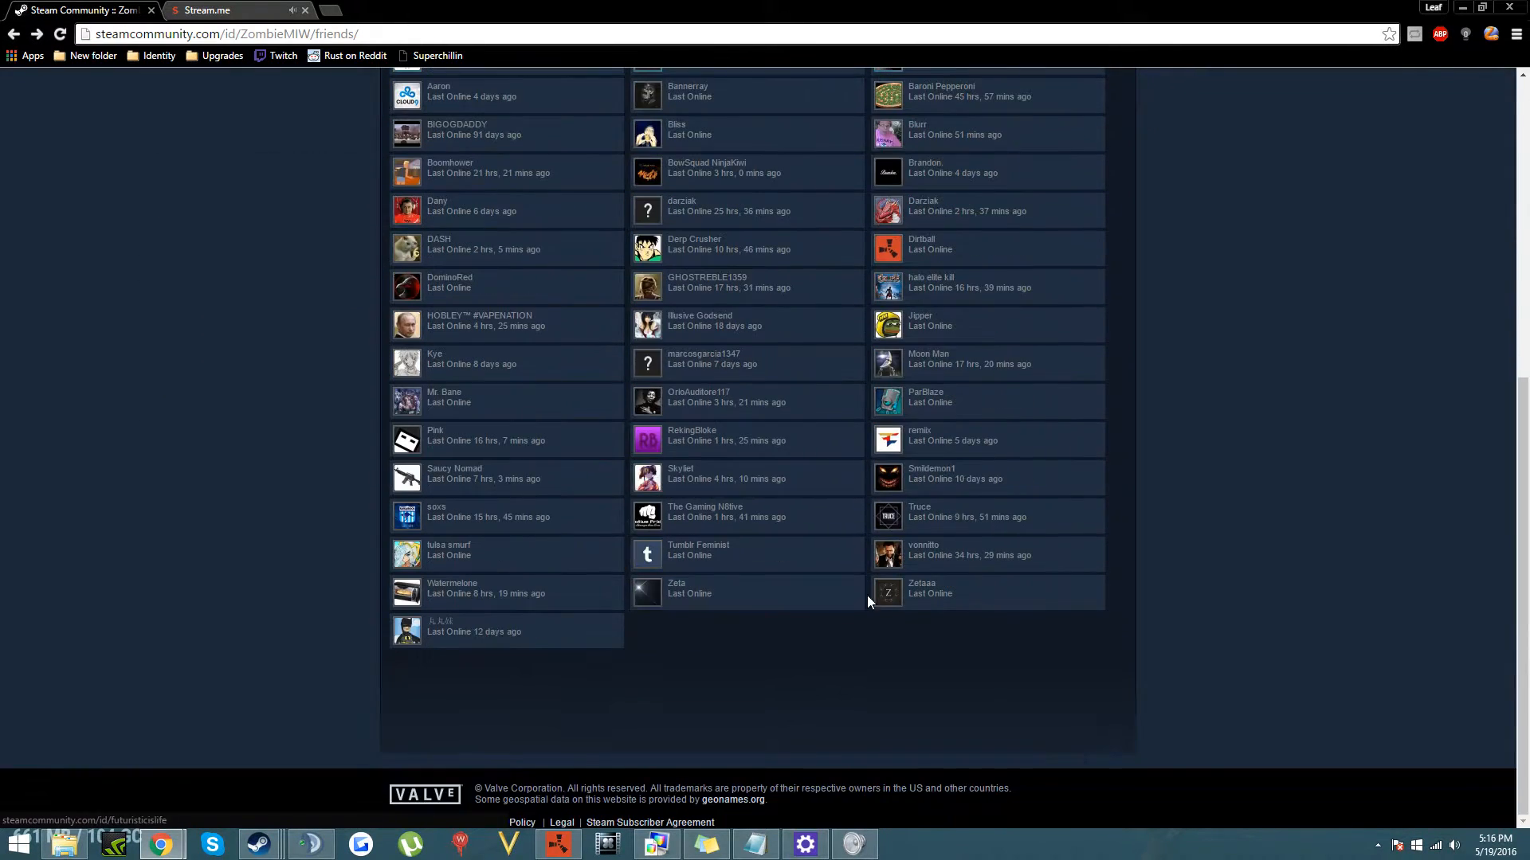
right_click(919, 592)
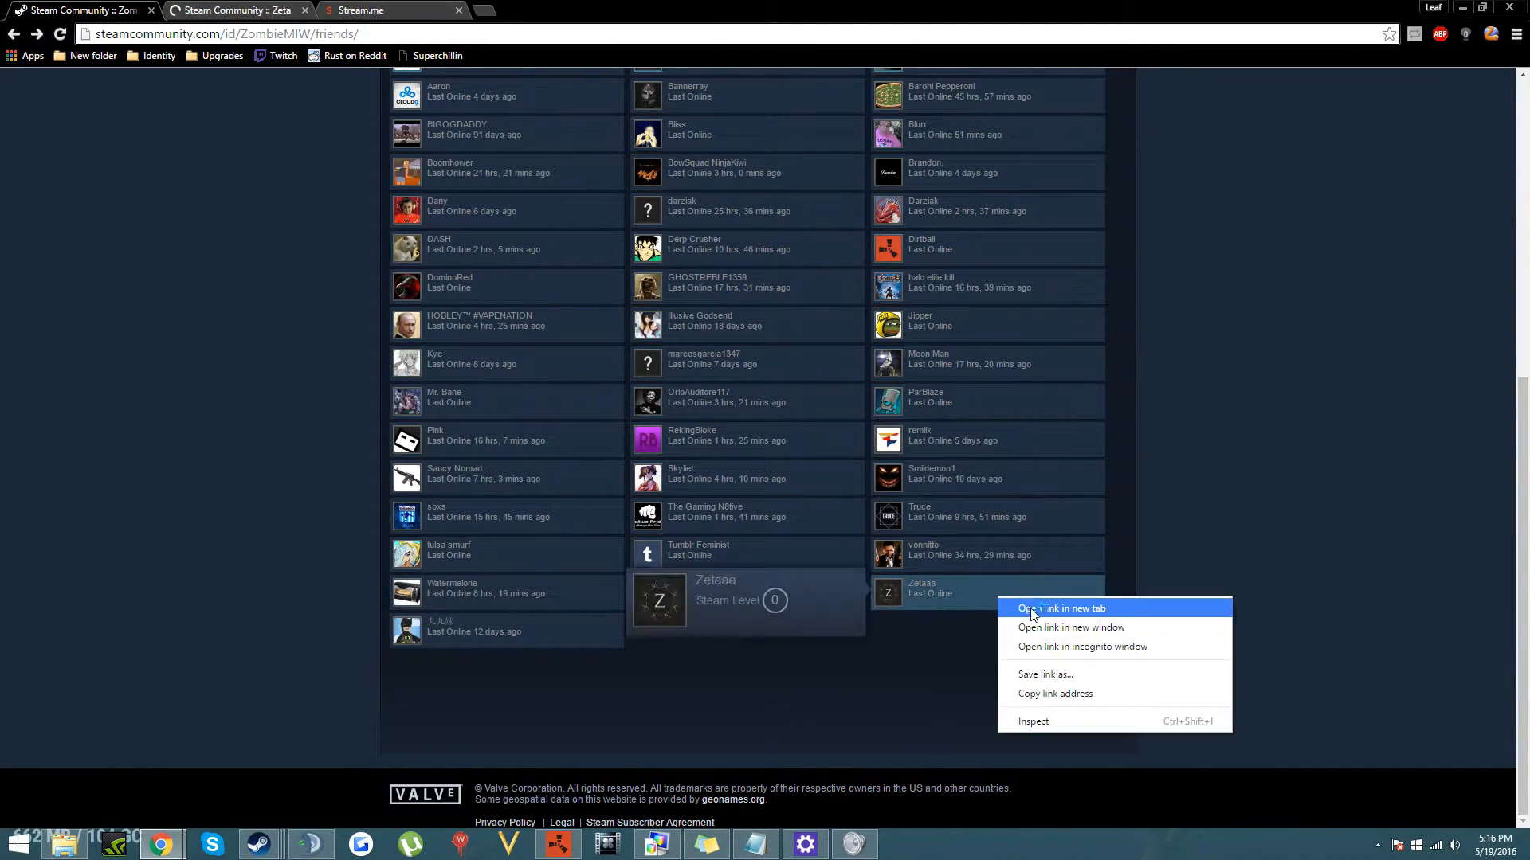
click(1063, 607)
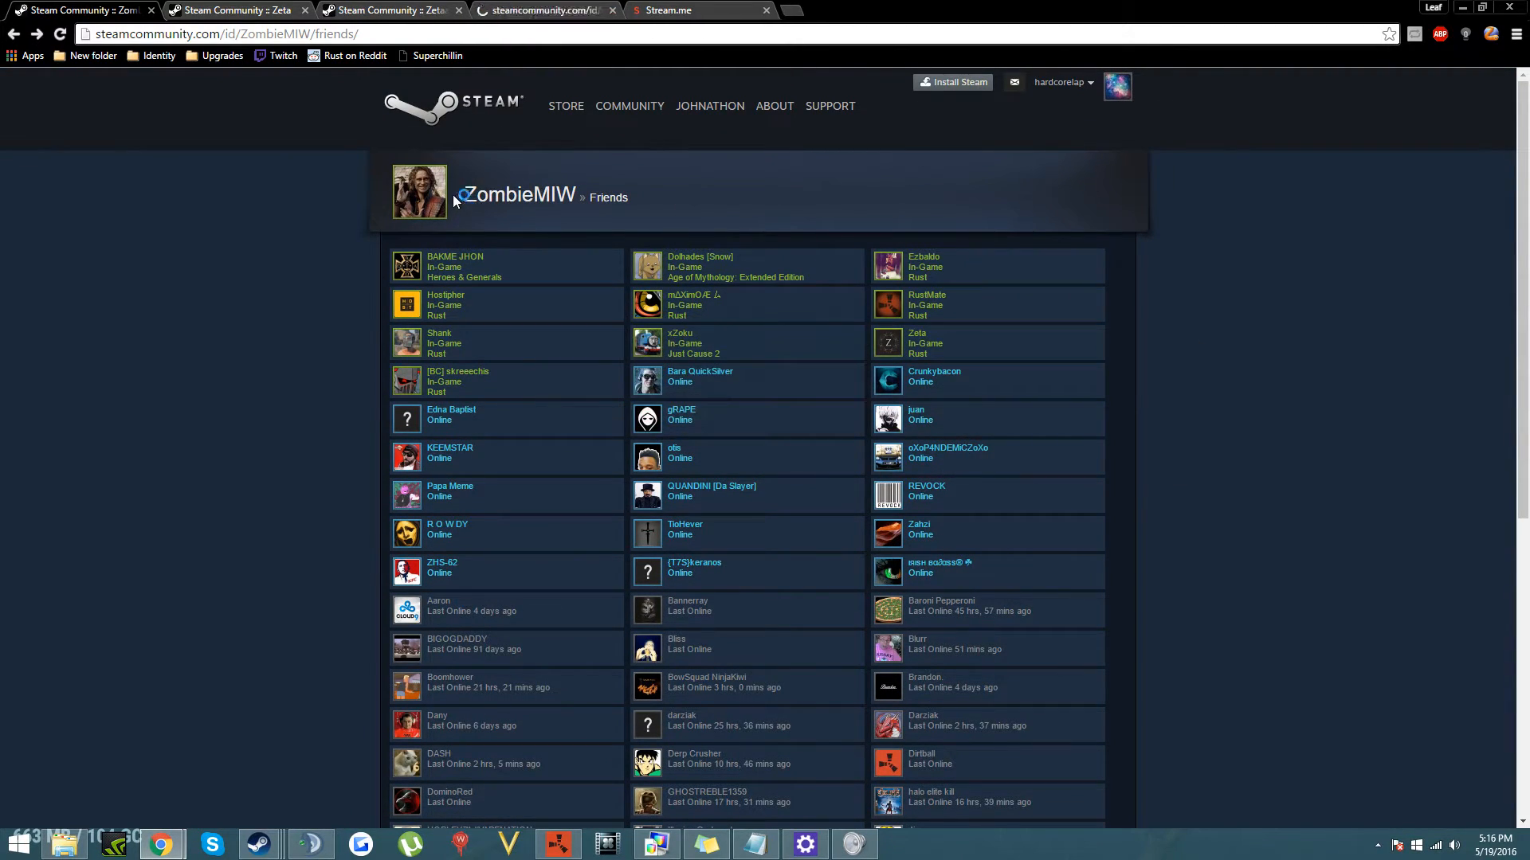
mouse_move(679, 305)
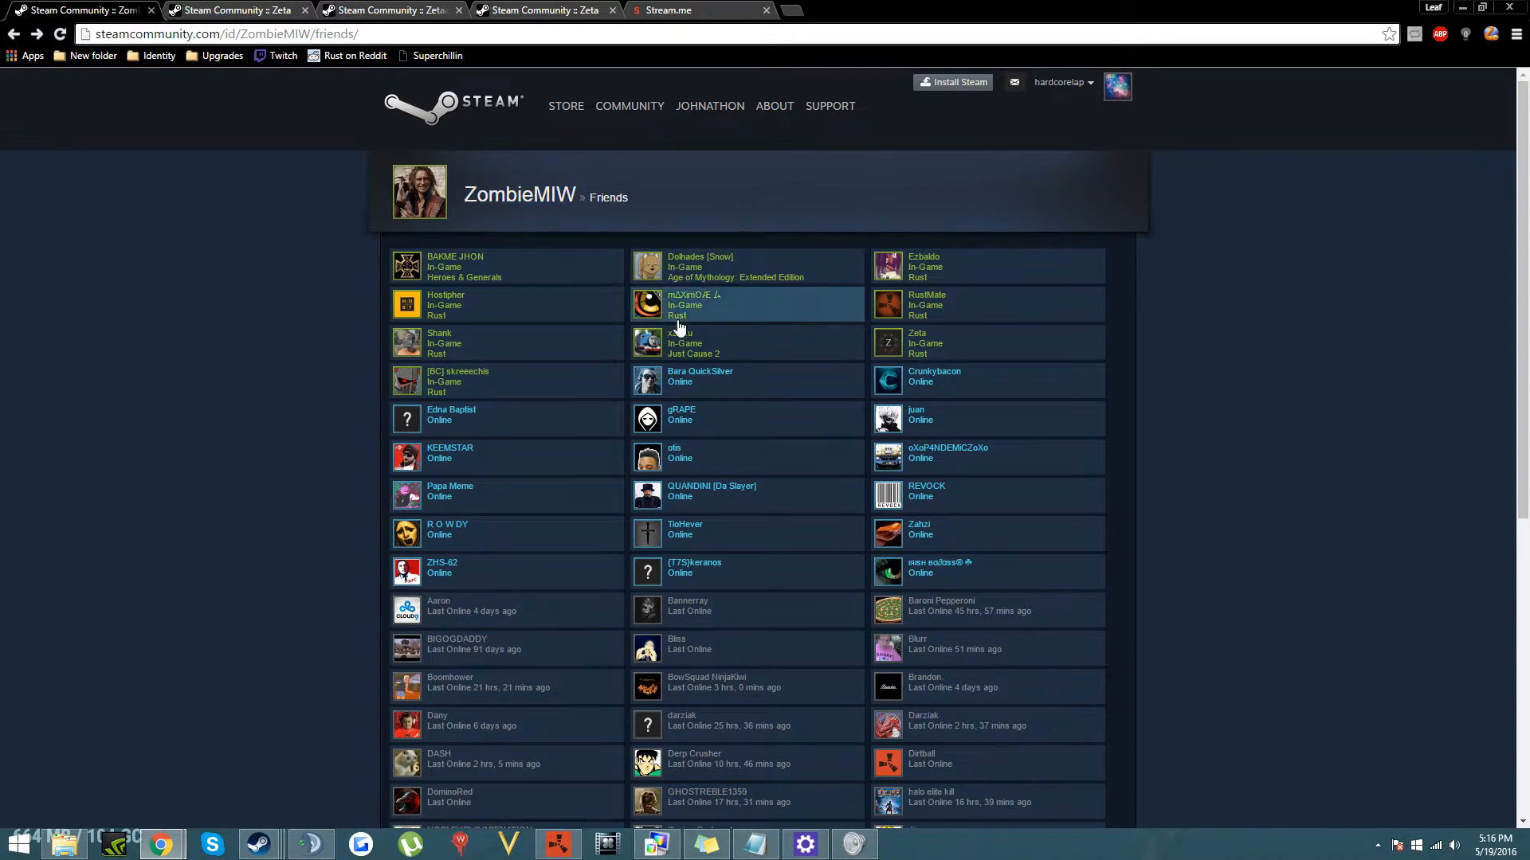
scroll(down, 3)
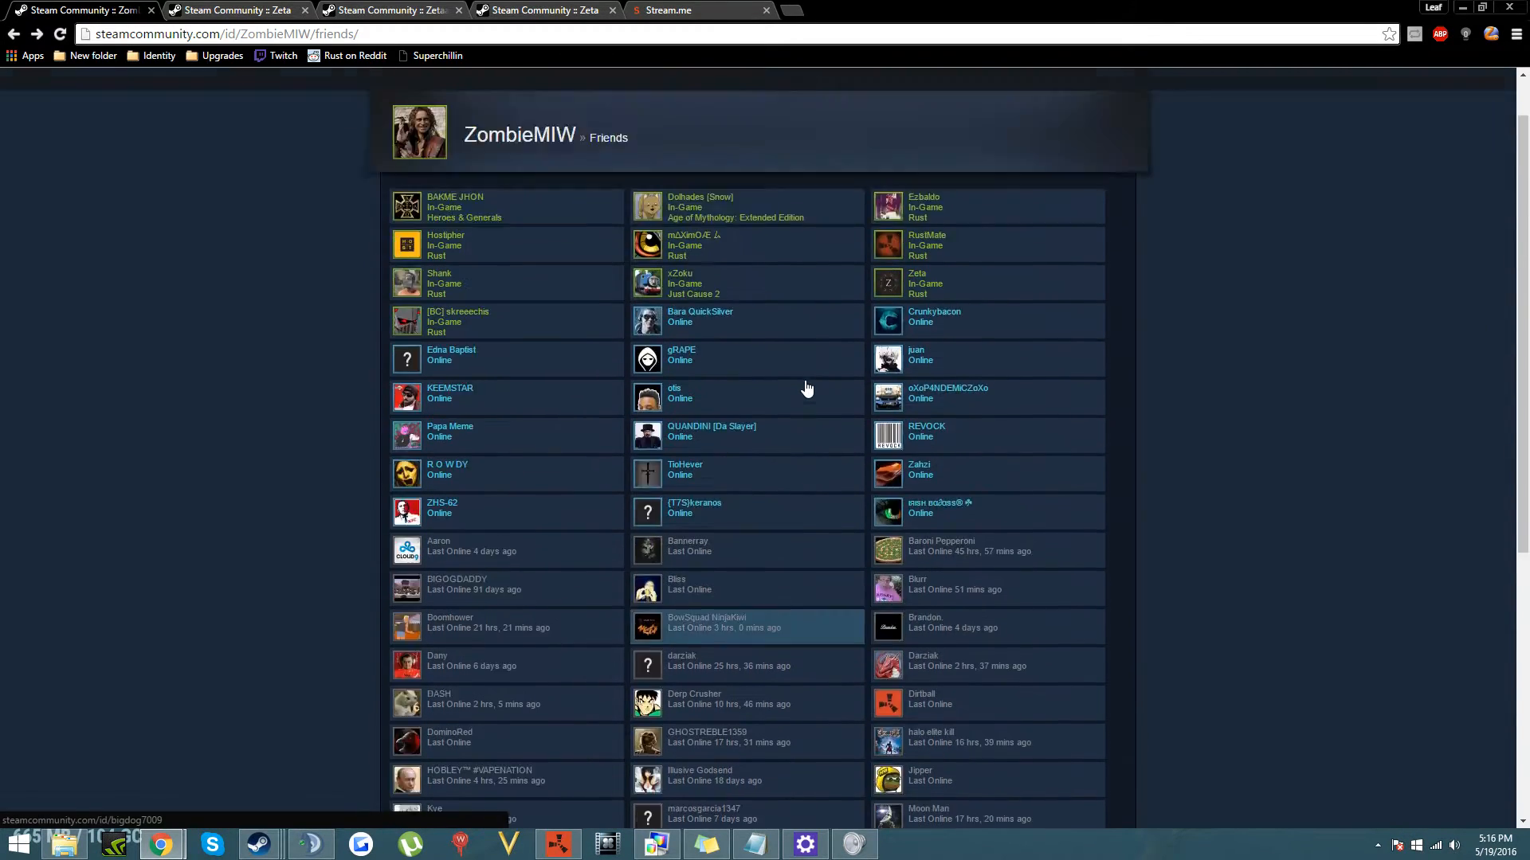
scroll(up, 3)
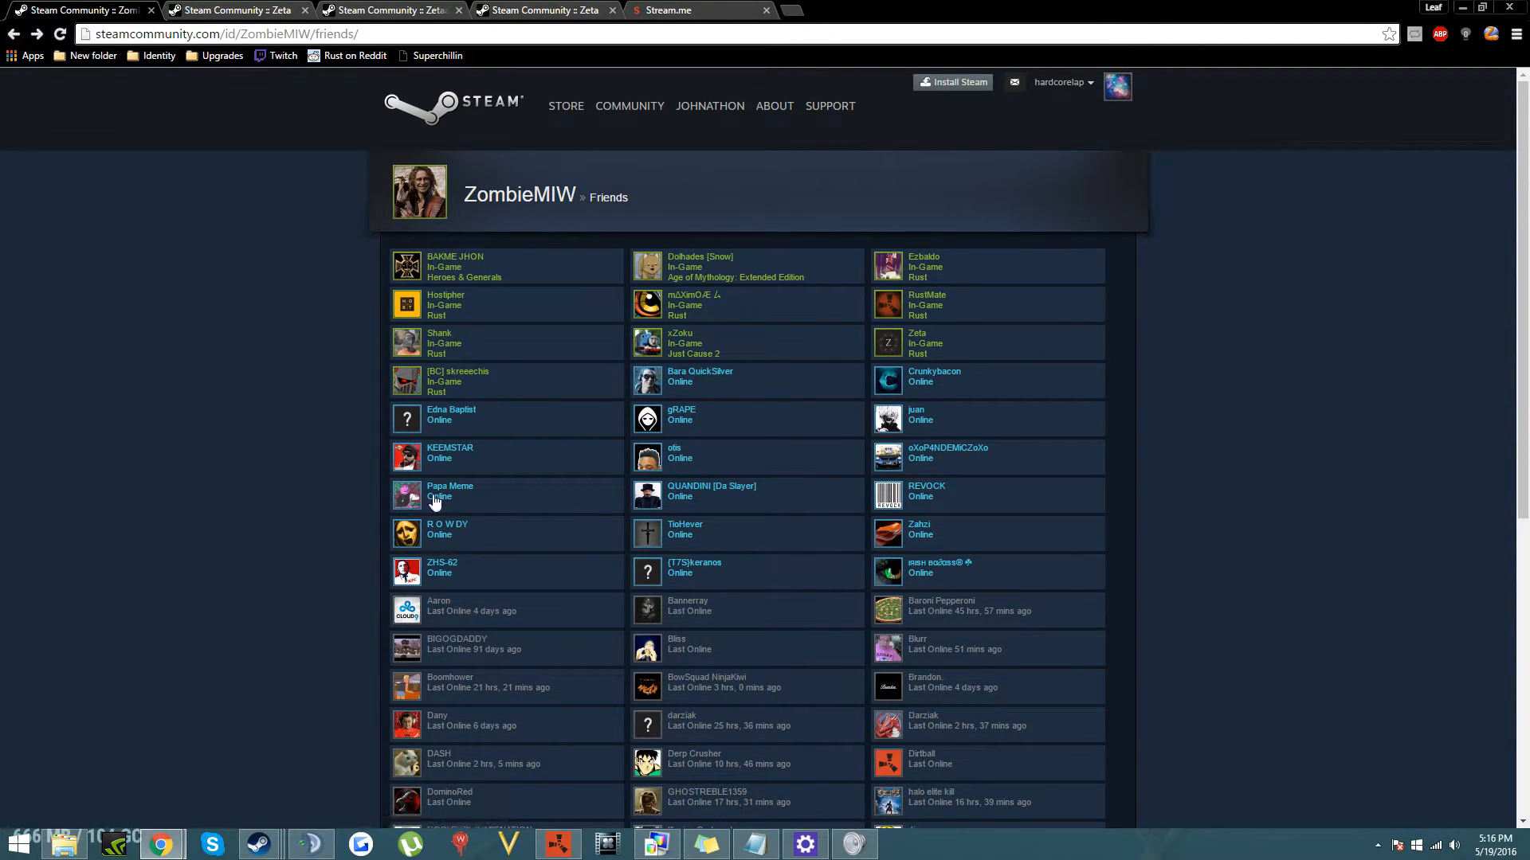
Open KEEMSTAR's Steam profile from the friends list.
click(449, 451)
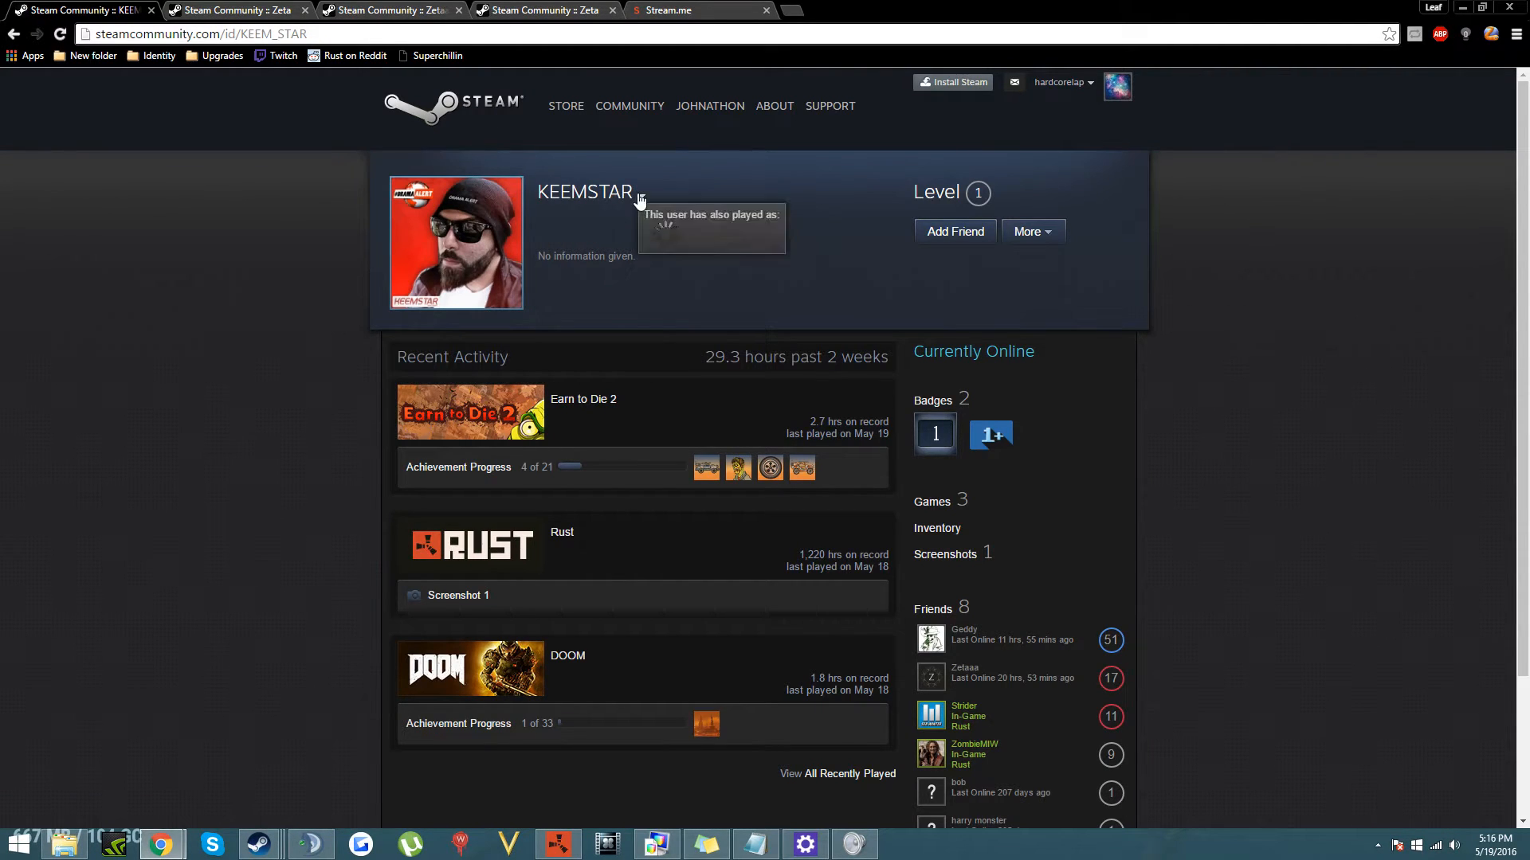
mouse_move(737, 116)
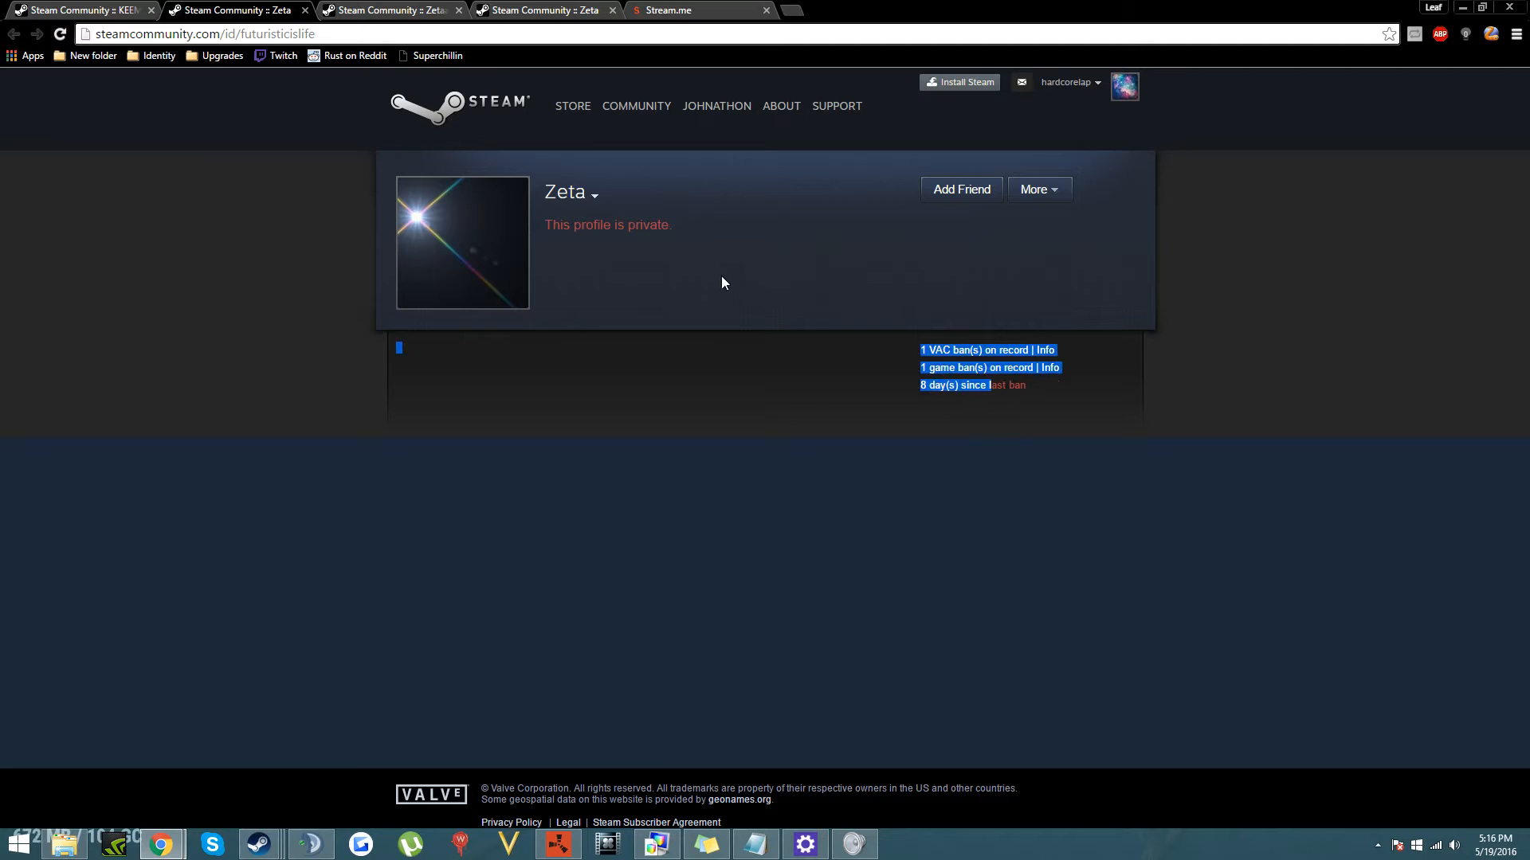
Compare the Rust-playing Zeta profile with the private Zeta profile showing VAC and game bans.
click(594, 193)
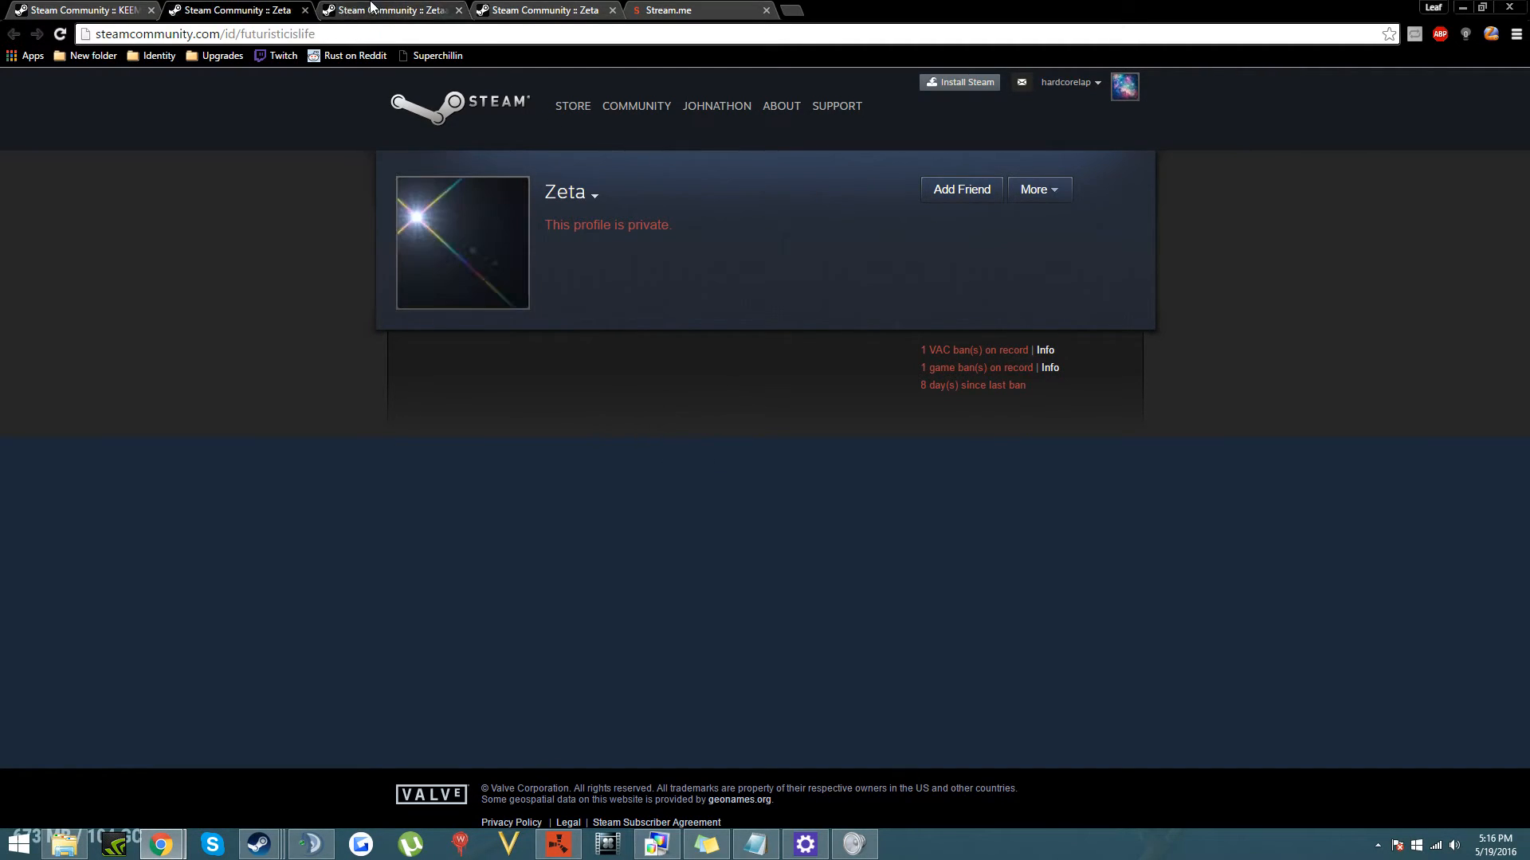
click(541, 9)
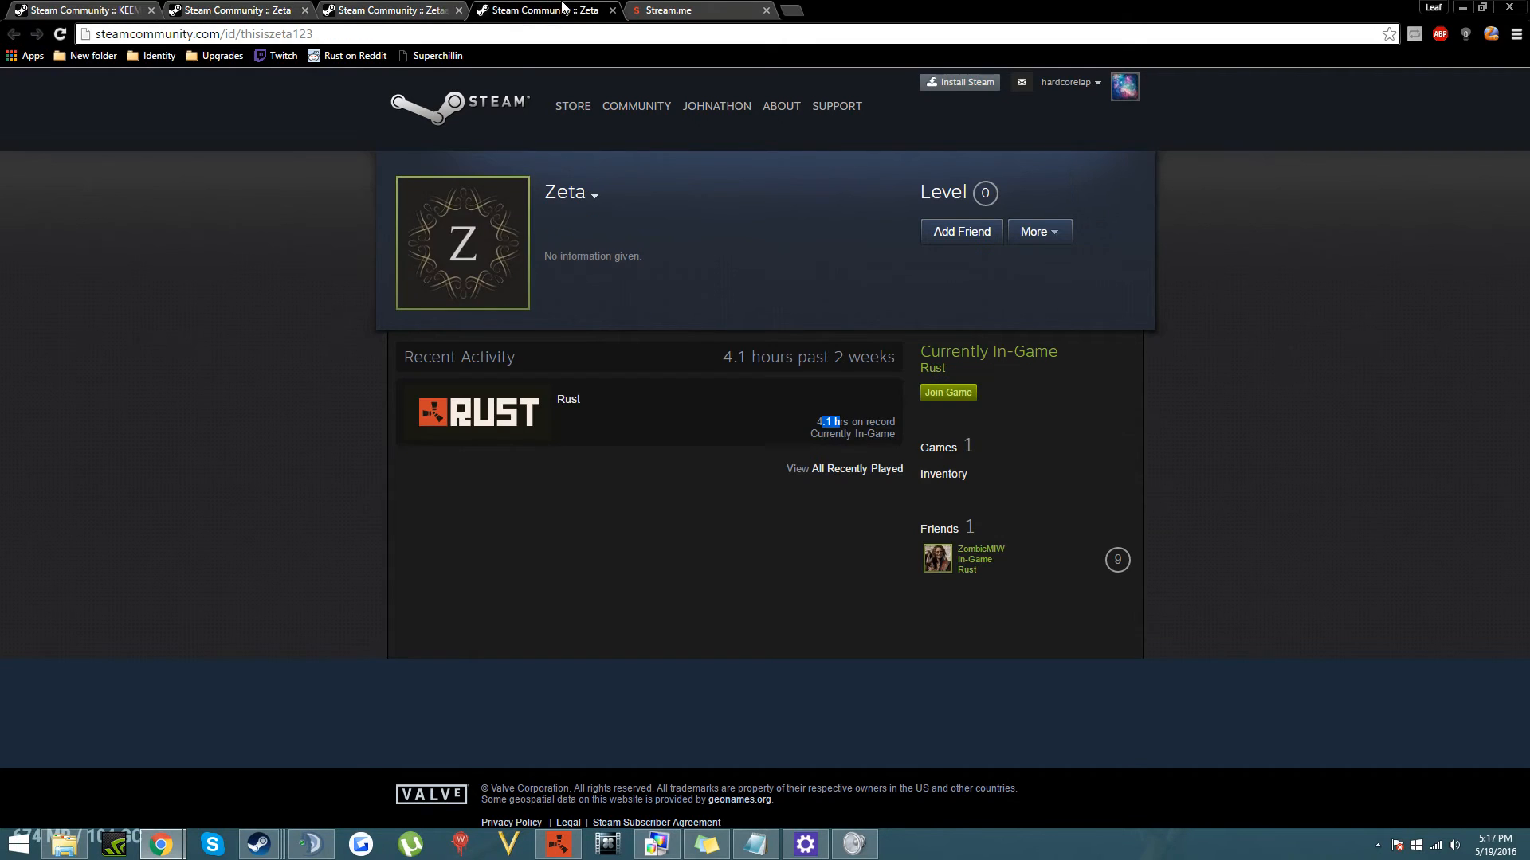
click(78, 10)
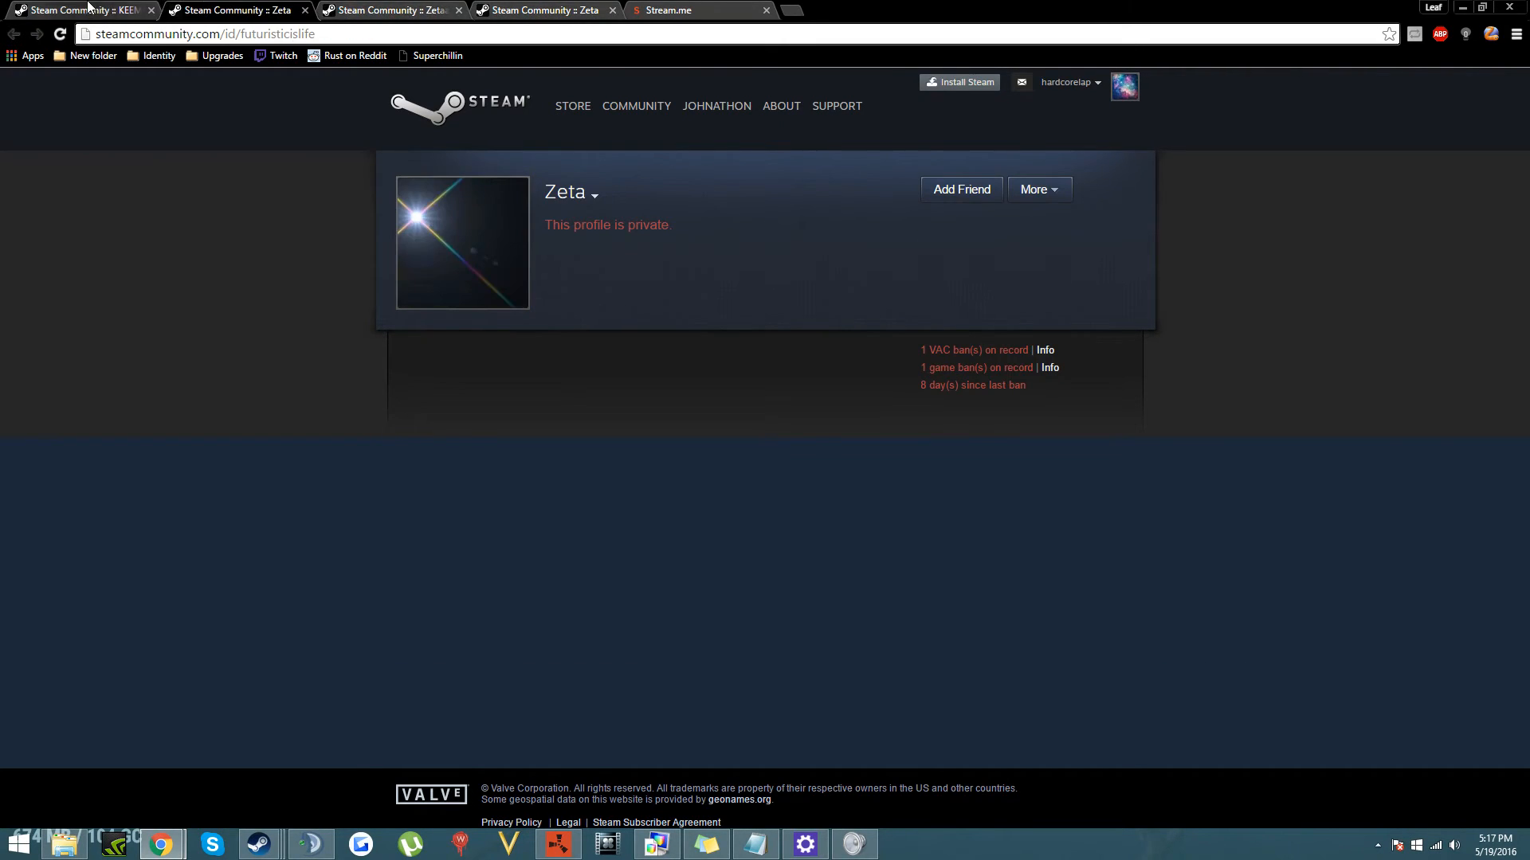
View KEEMSTAR's full friends list, then return to the keemstar stream video on Stream.me.
click(78, 9)
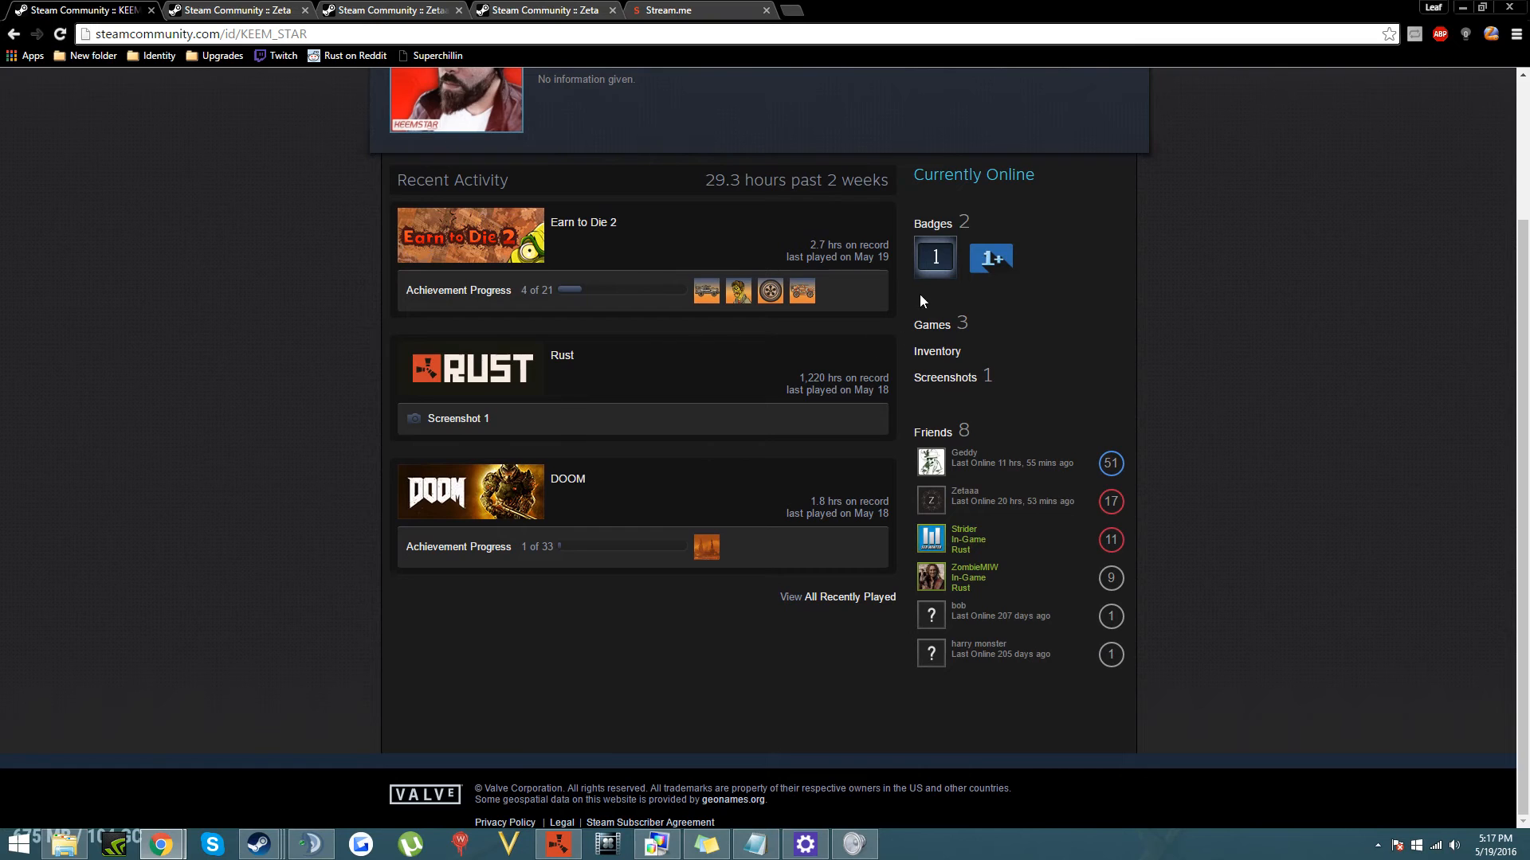
click(927, 432)
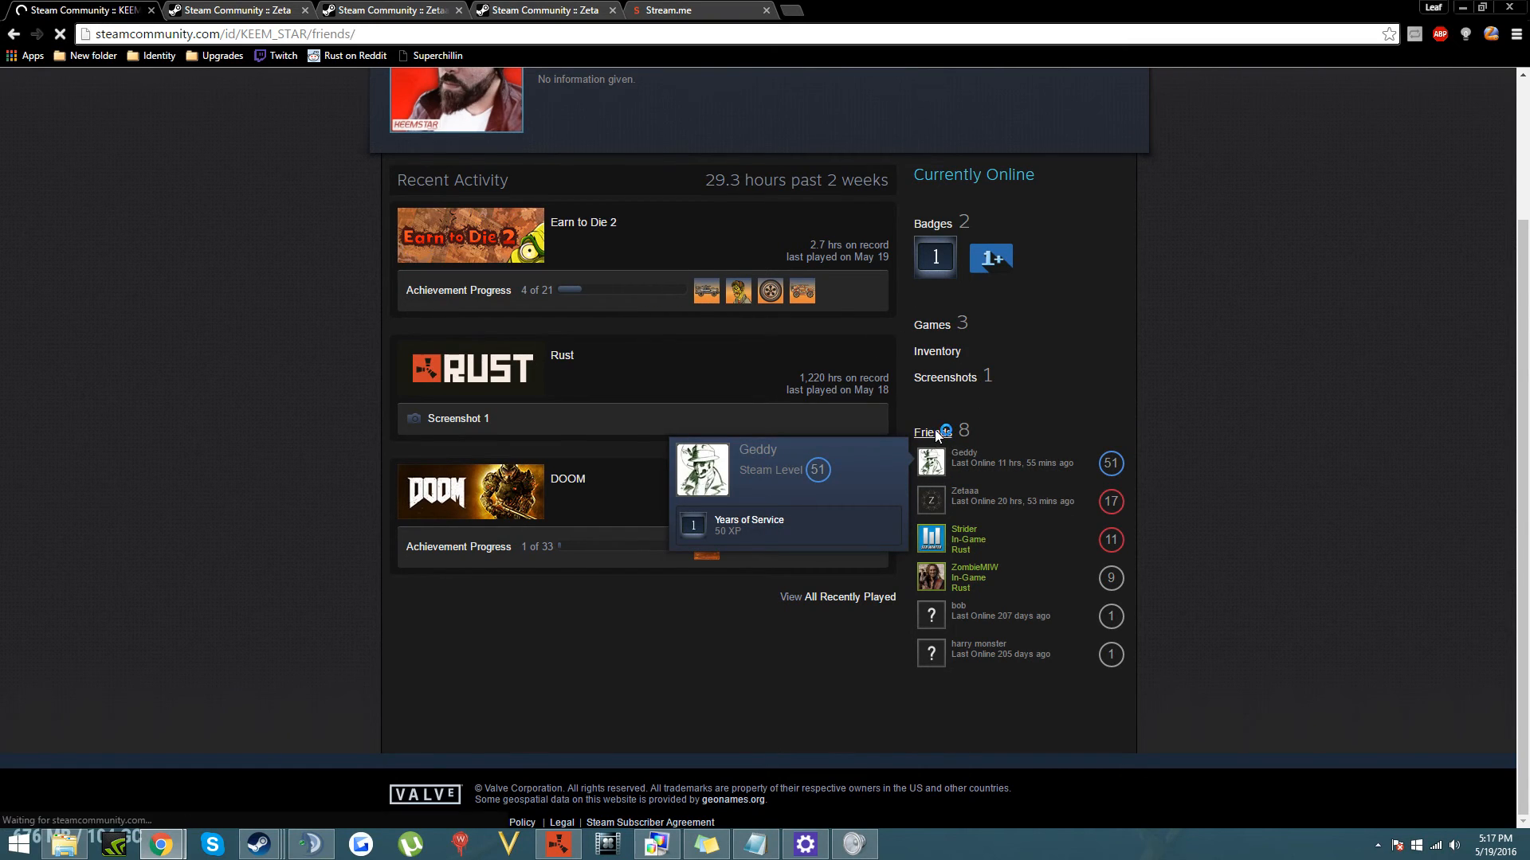
click(672, 10)
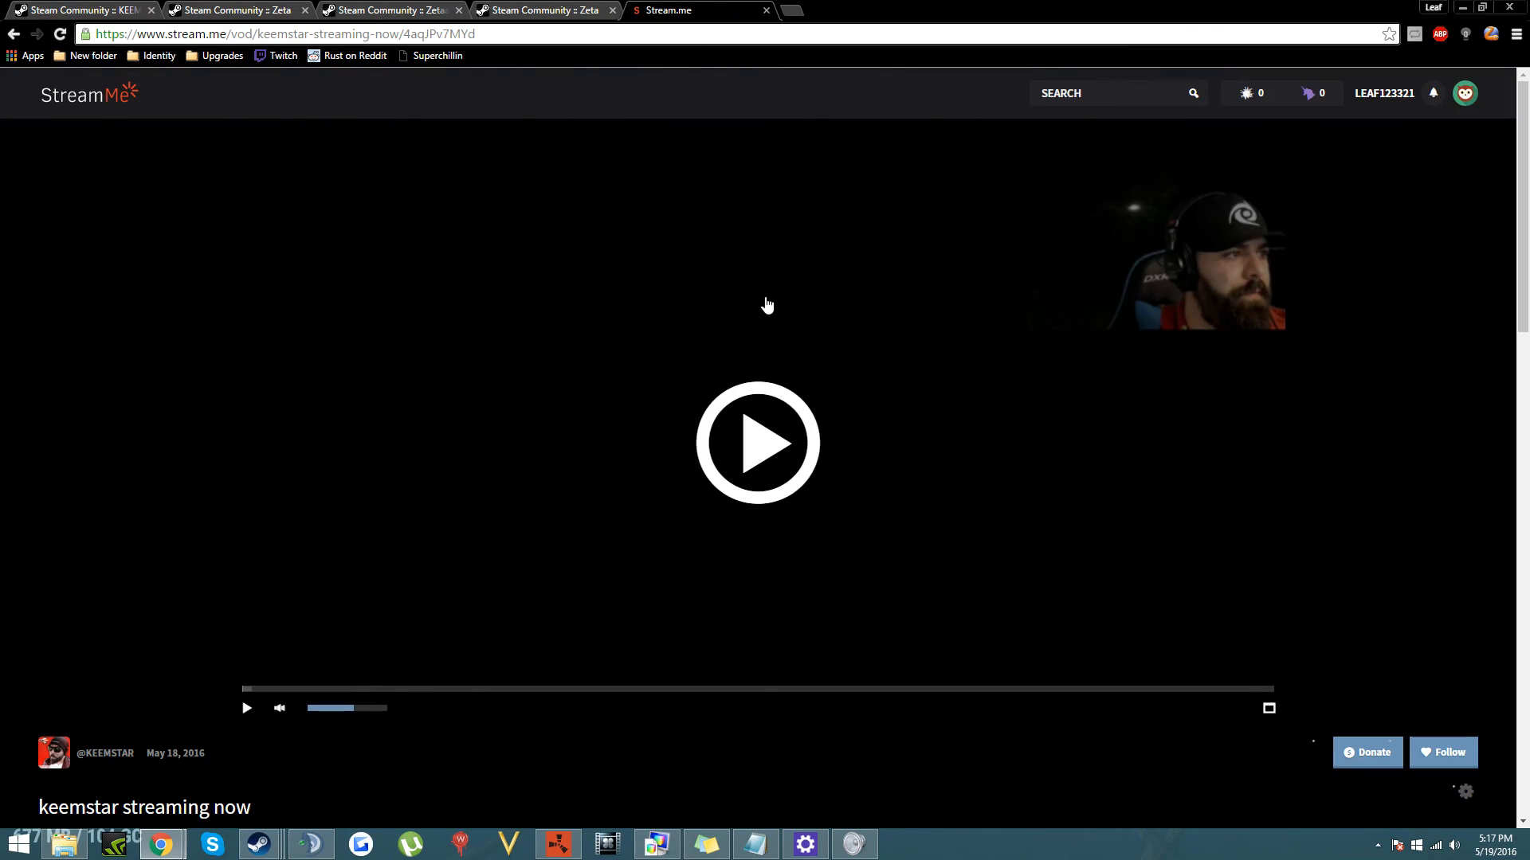